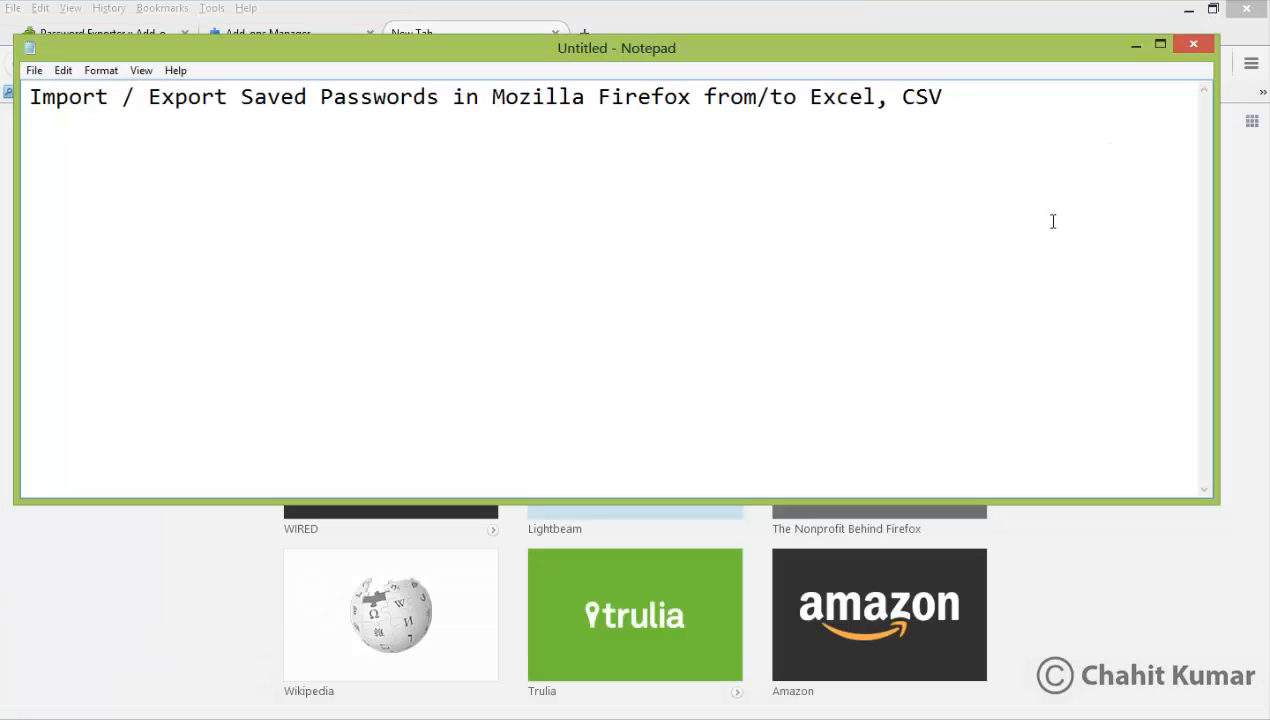
mouse_move(196, 122)
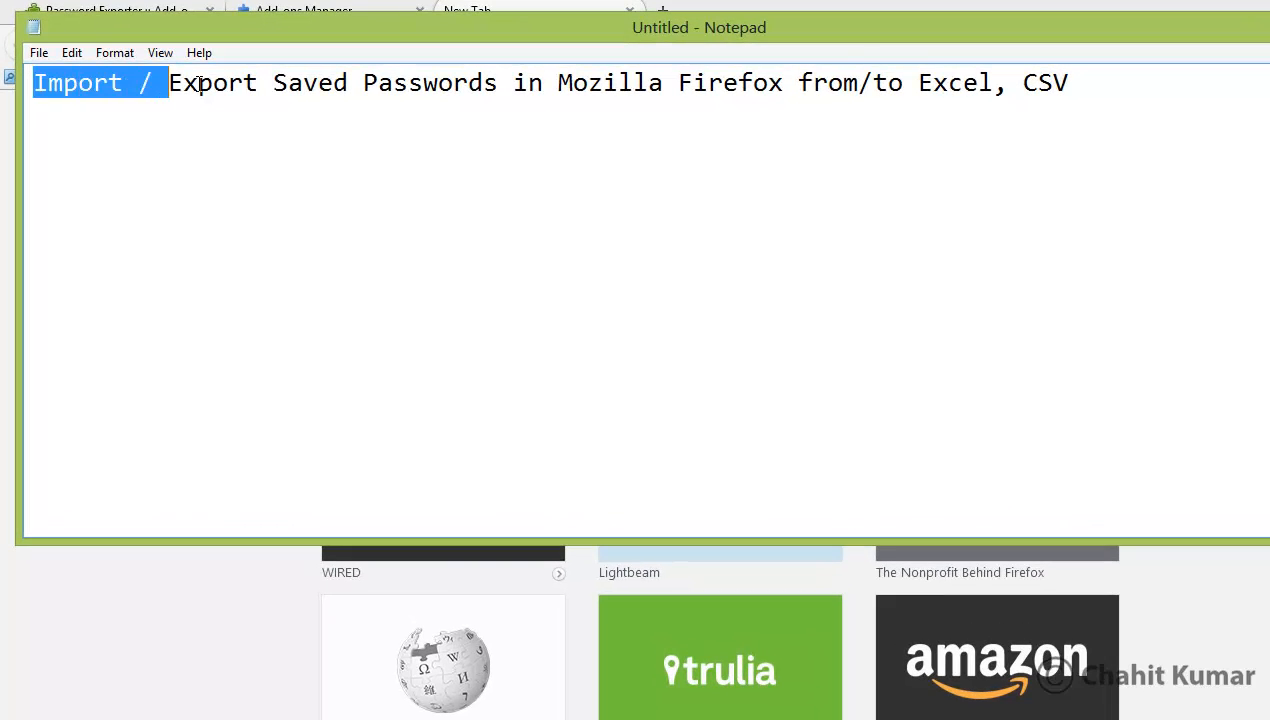
- Highlight the 'Import / Export Saved Passwords' title words in the Notepad note
left_click_drag(170, 82, 496, 82)
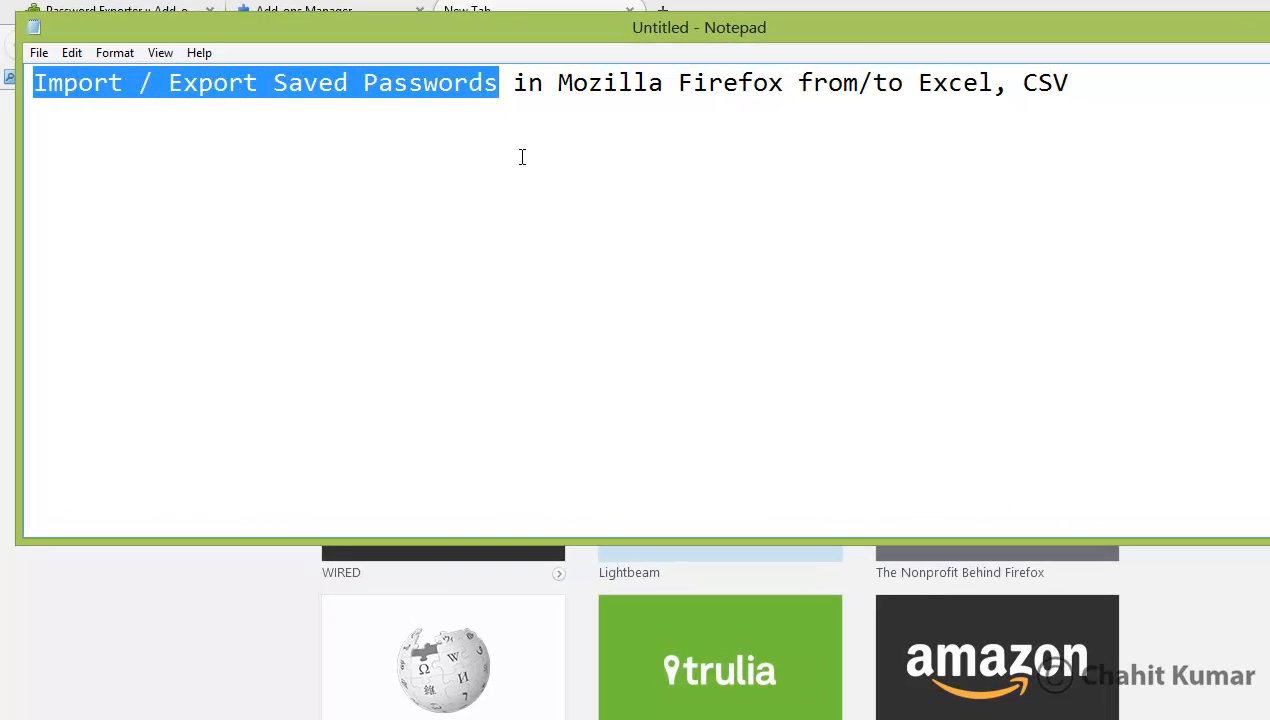
mouse_move(952, 68)
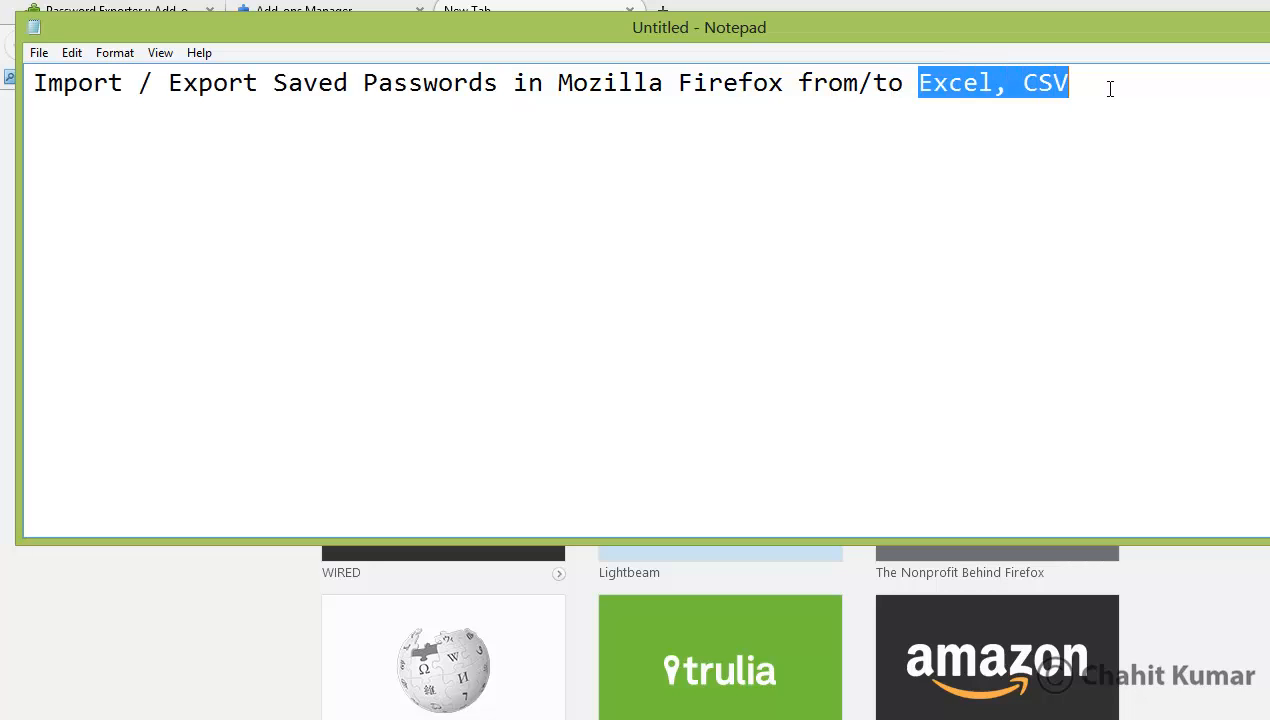
mouse_move(1088, 94)
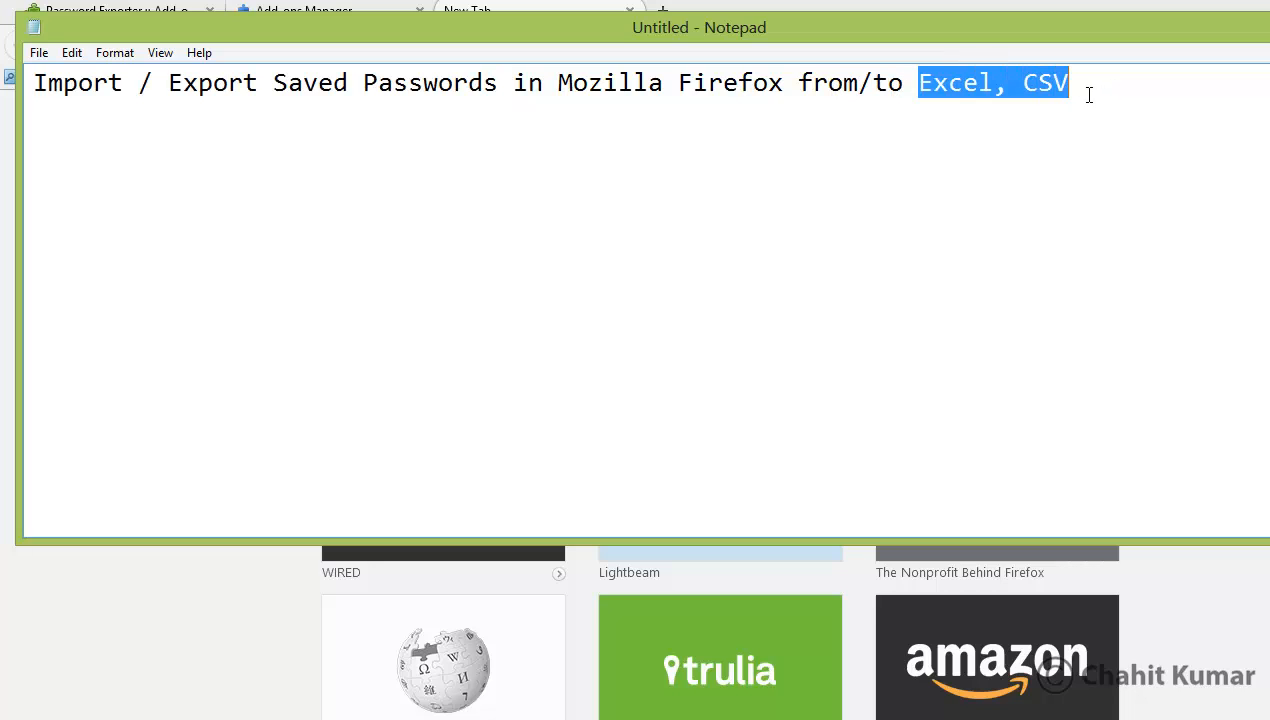
mouse_move(440, 130)
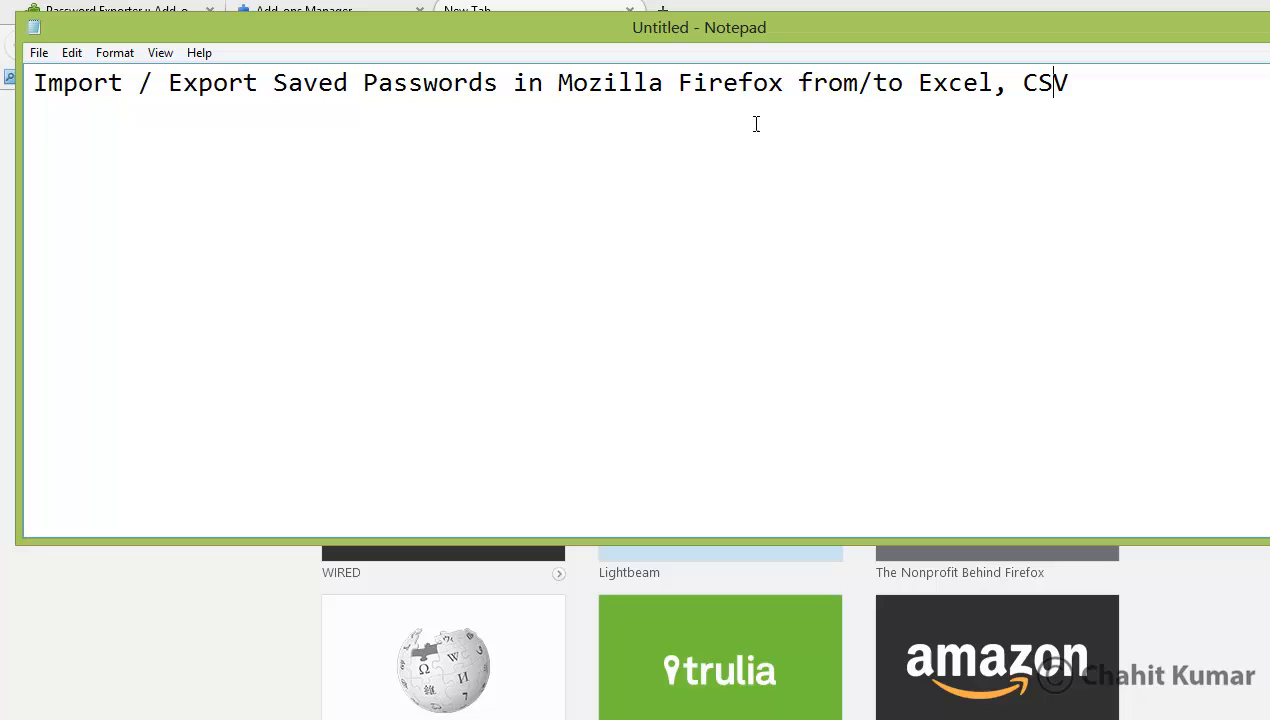
left_click_drag(560, 84, 740, 84)
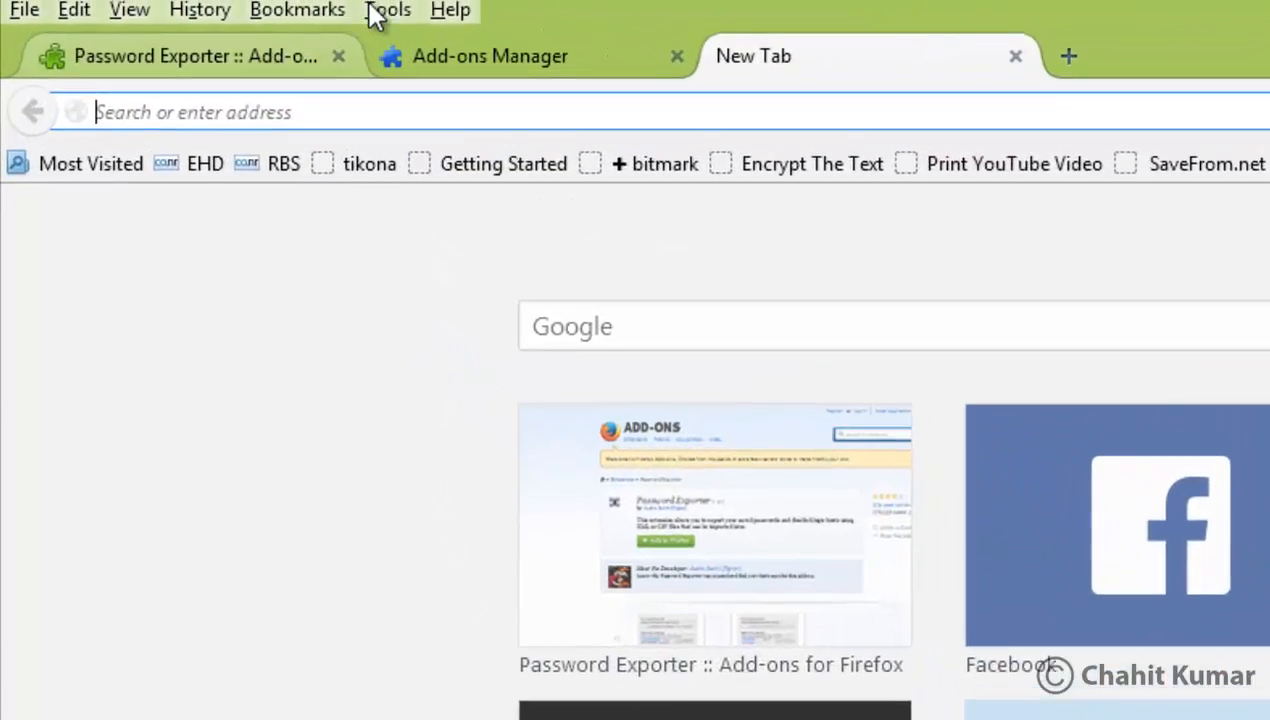
- Review Firefox's Saved Passwords list via Tools > Options > Security
left_click(388, 12)
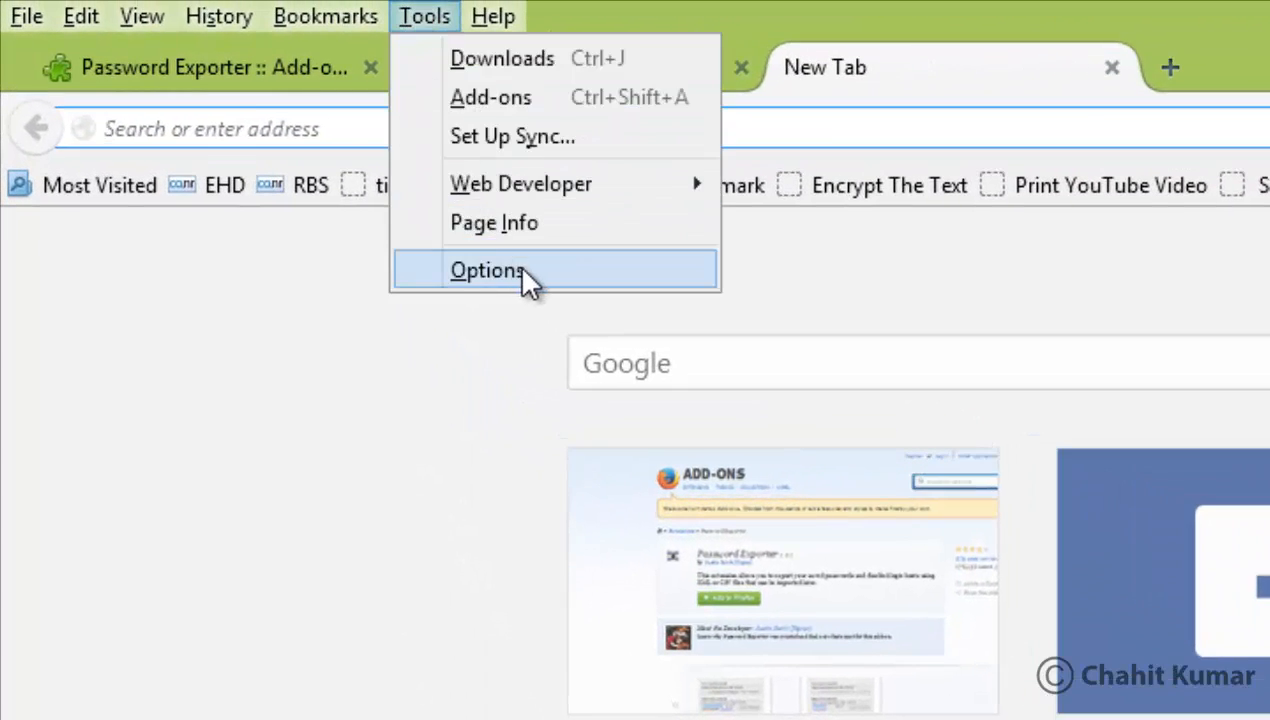
left_click(488, 270)
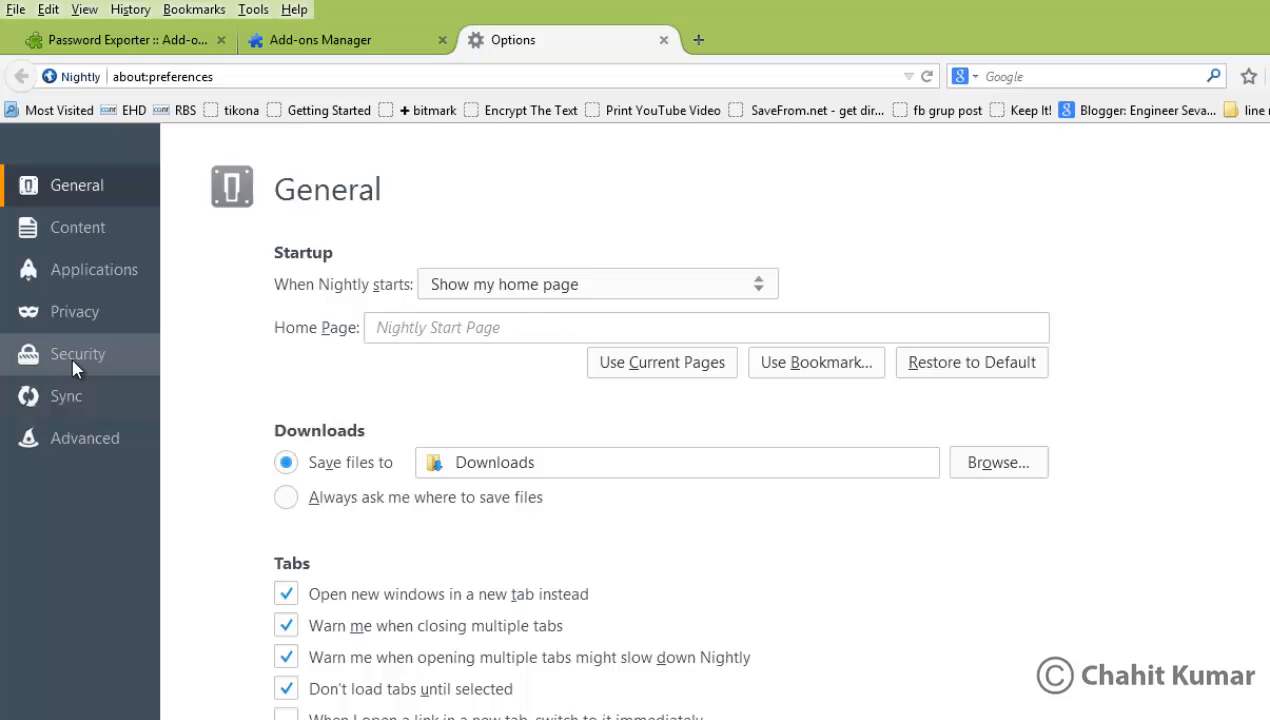
left_click(76, 352)
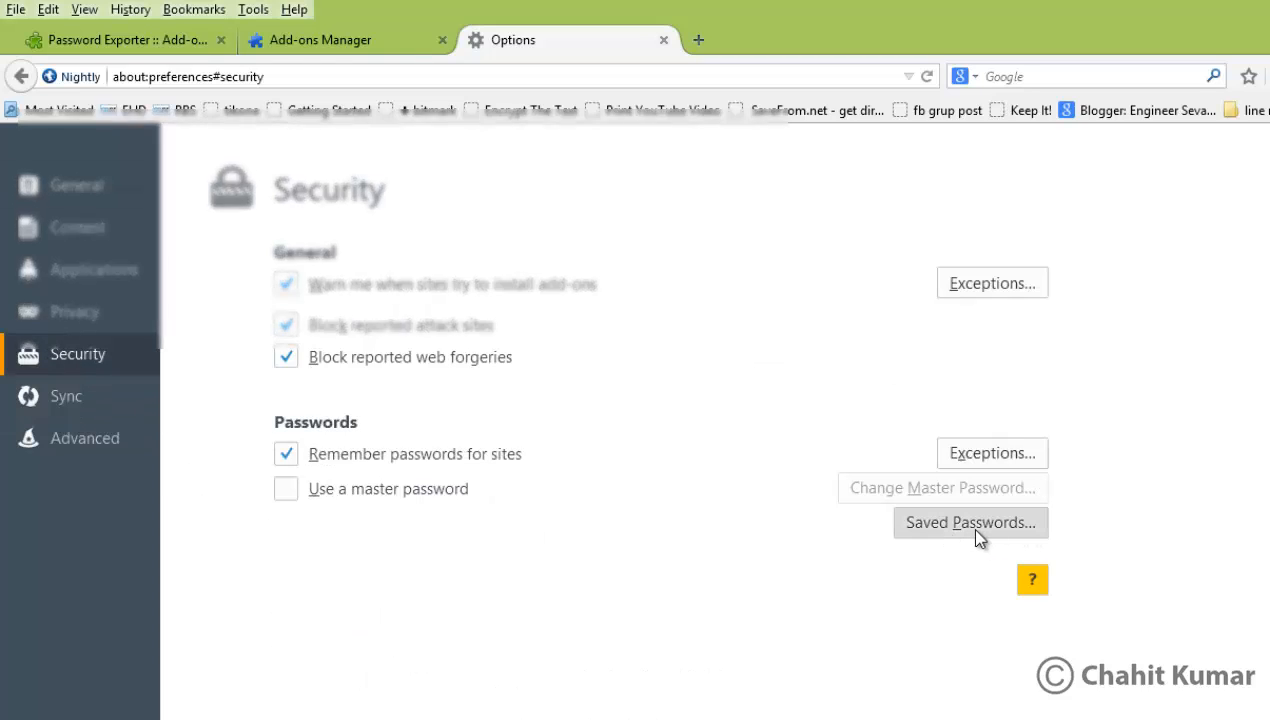
left_click(968, 522)
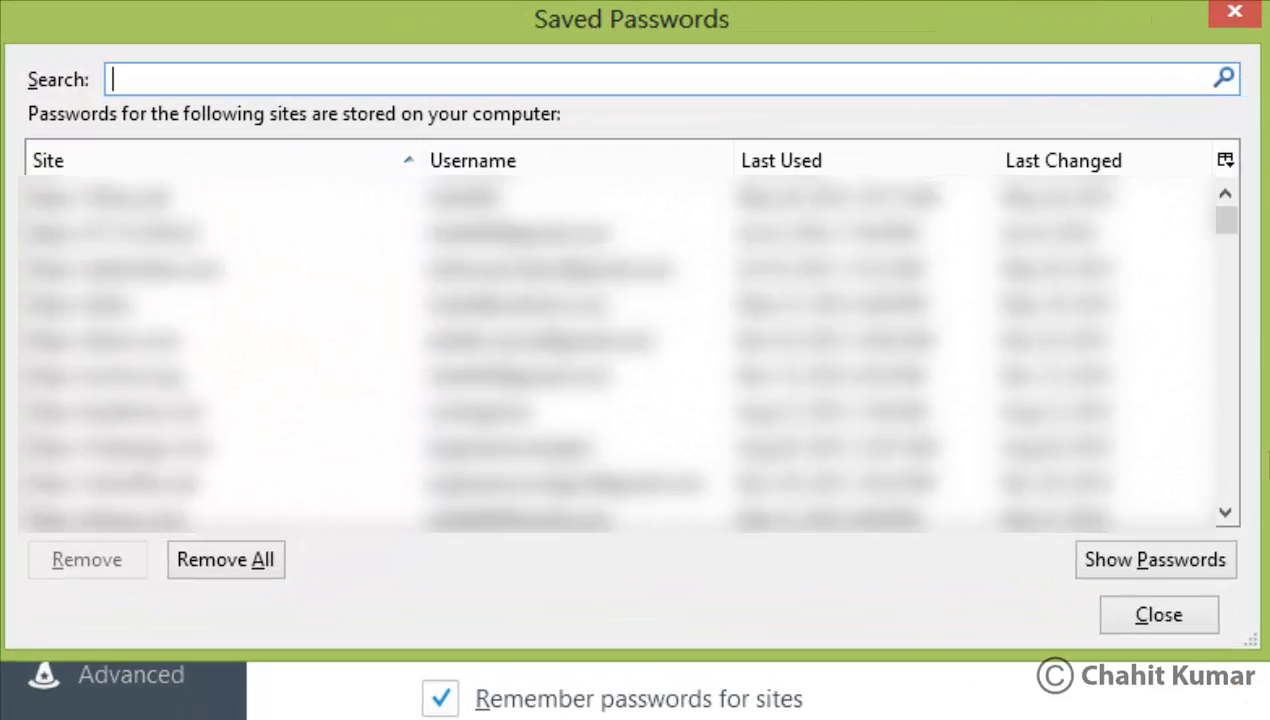
mouse_move(852, 584)
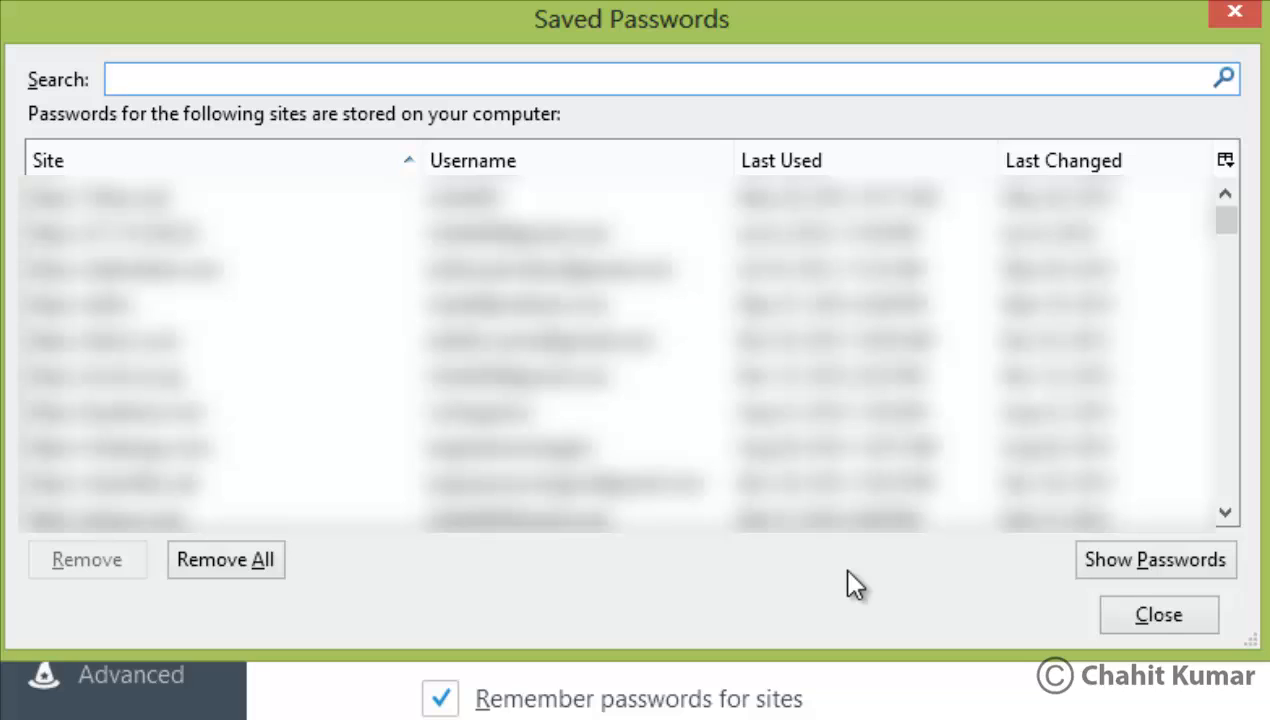
mouse_move(800, 580)
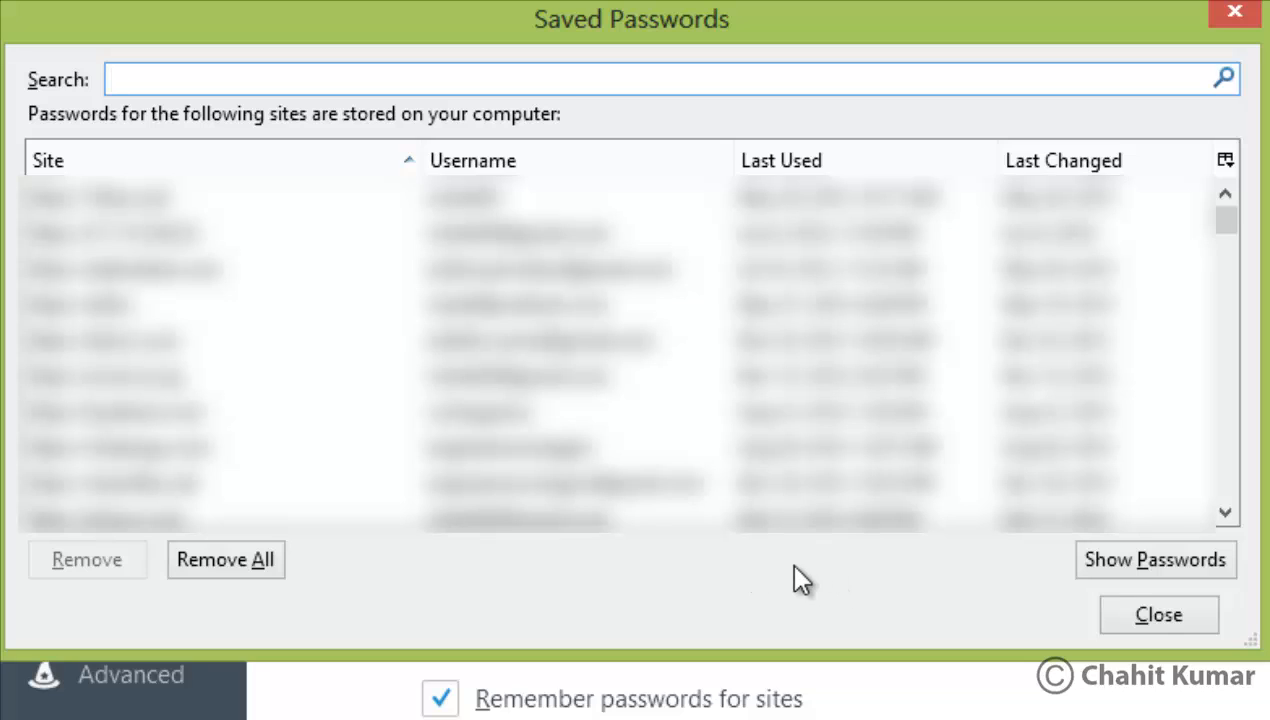
mouse_move(1160, 614)
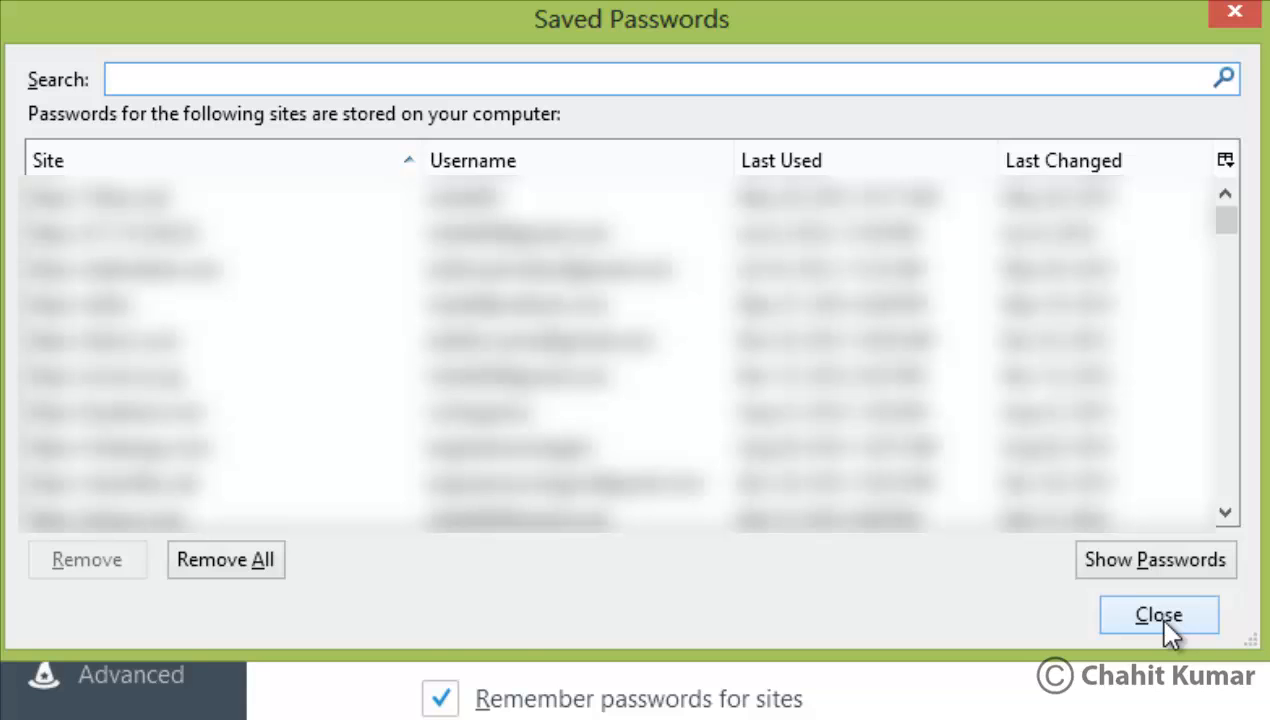
- Close the saved passwords list and return to the Password Exporter add-on page
left_click(1158, 614)
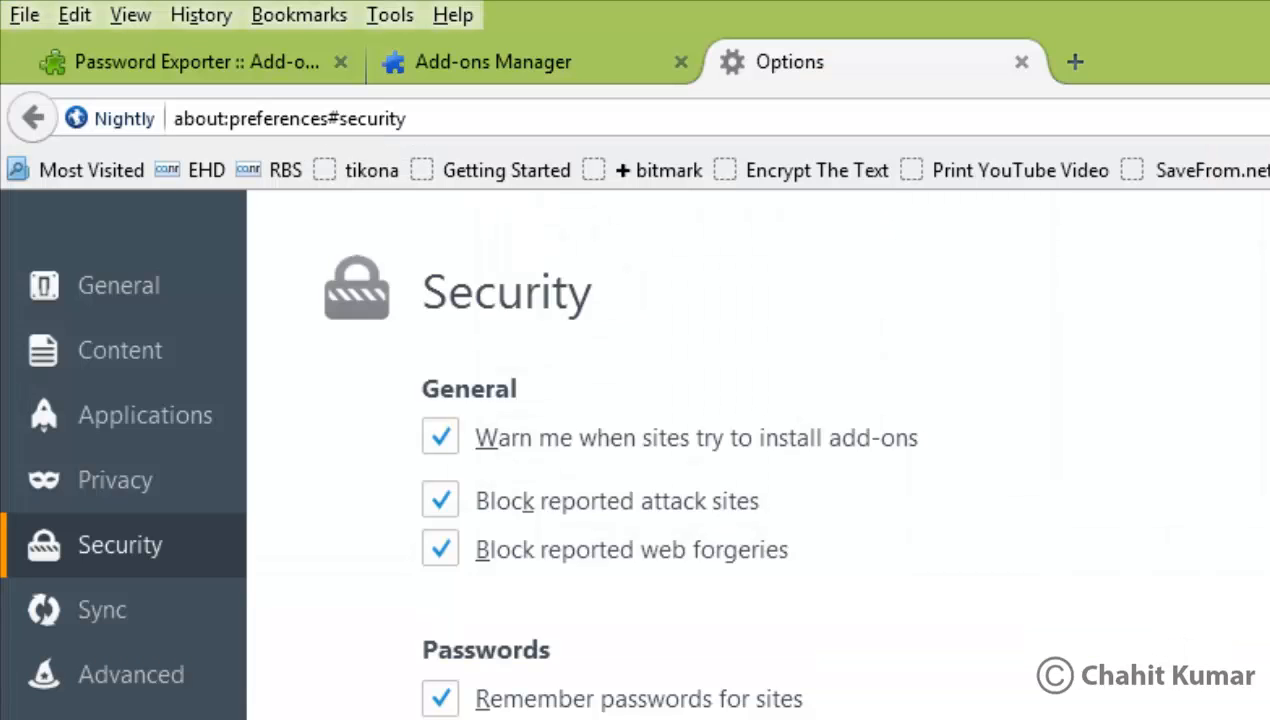
left_click(140, 44)
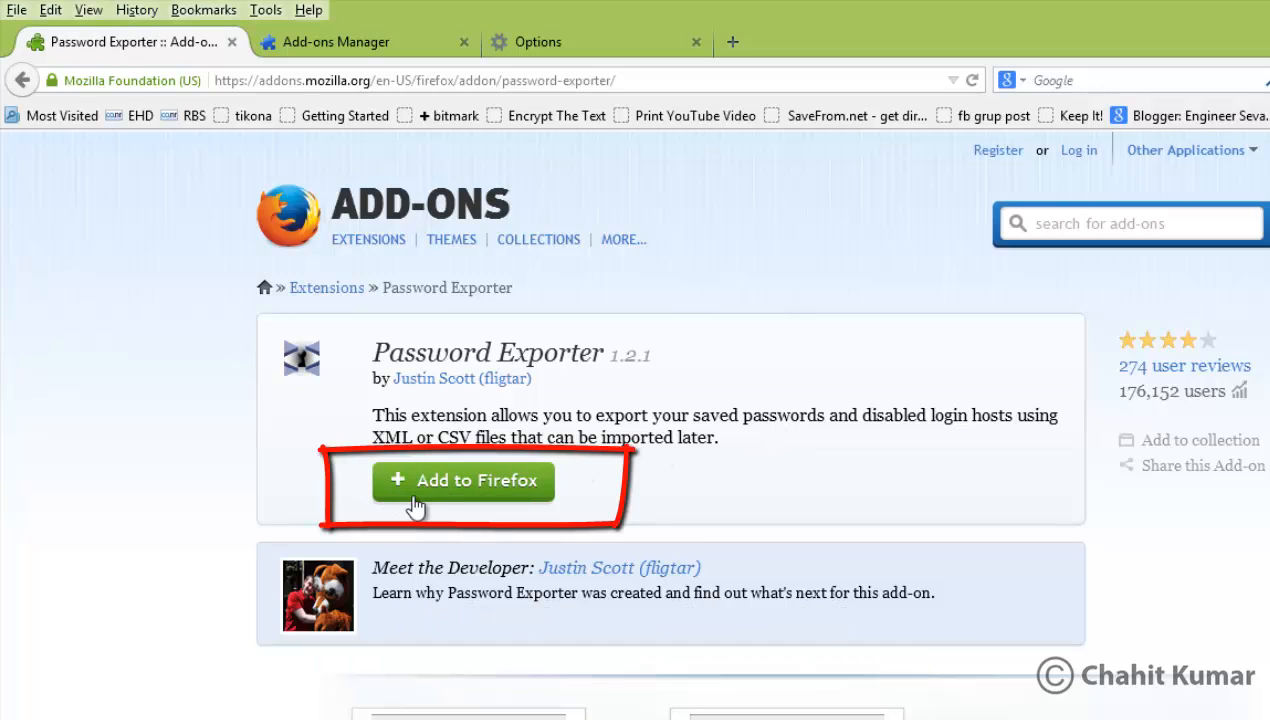
mouse_move(608, 480)
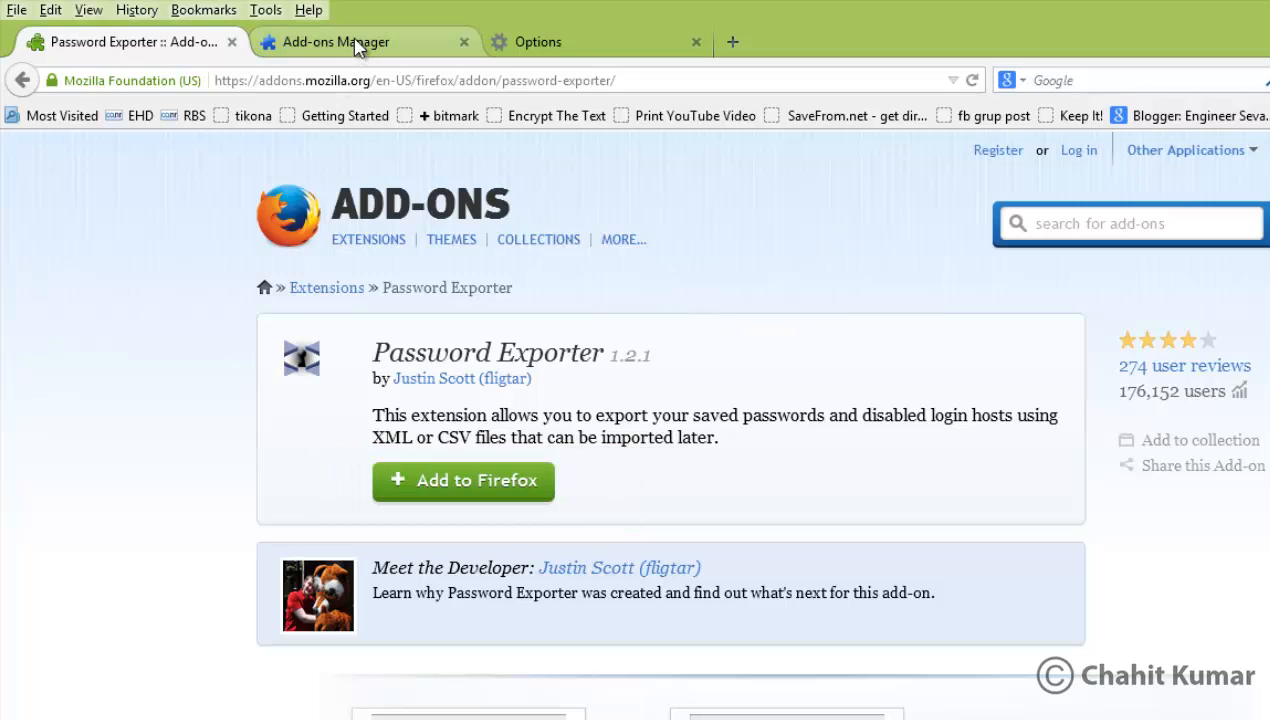
left_click(334, 42)
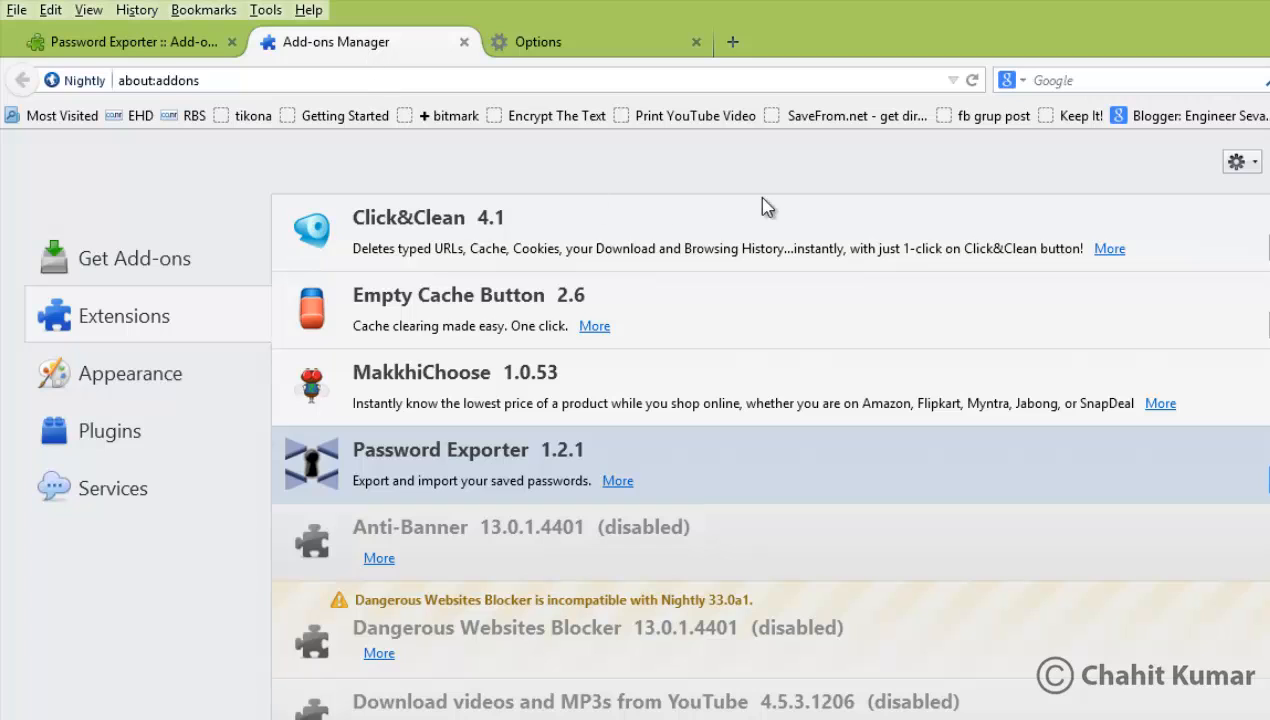
mouse_move(820, 194)
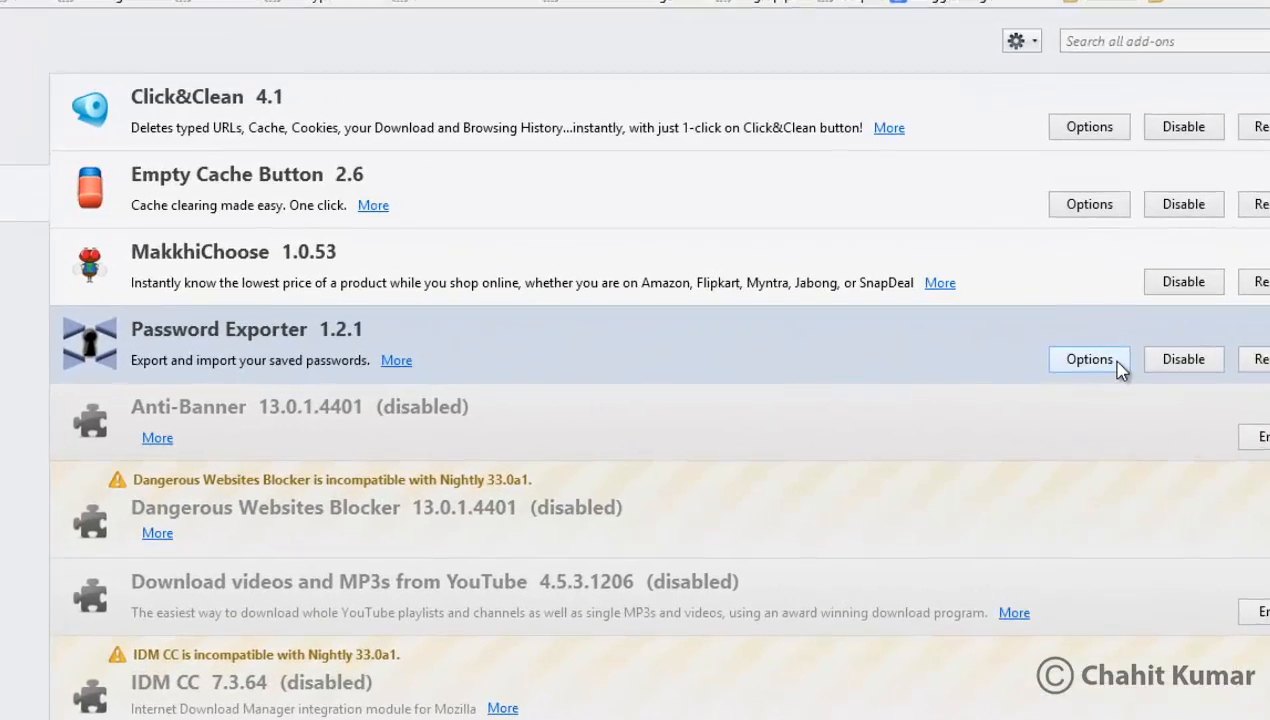
- Start Export Passwords from Password Exporter's options in the Add-ons Manager
left_click(1088, 360)
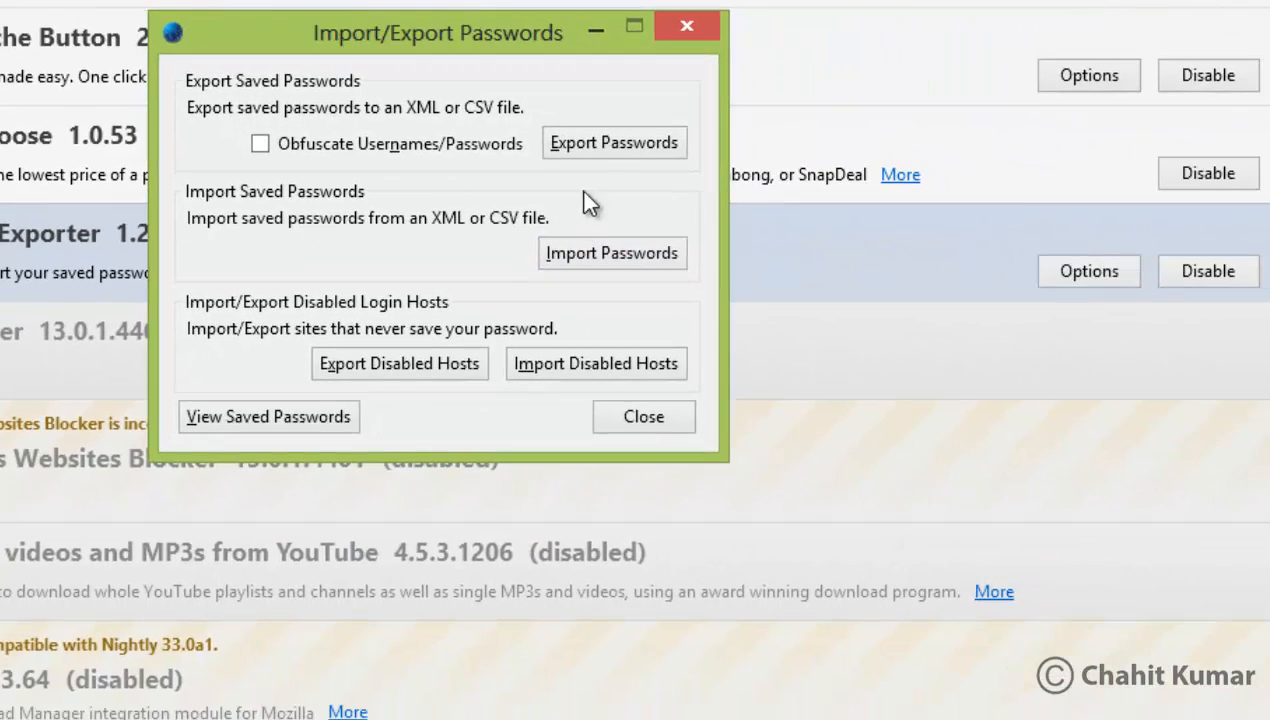
left_click(614, 142)
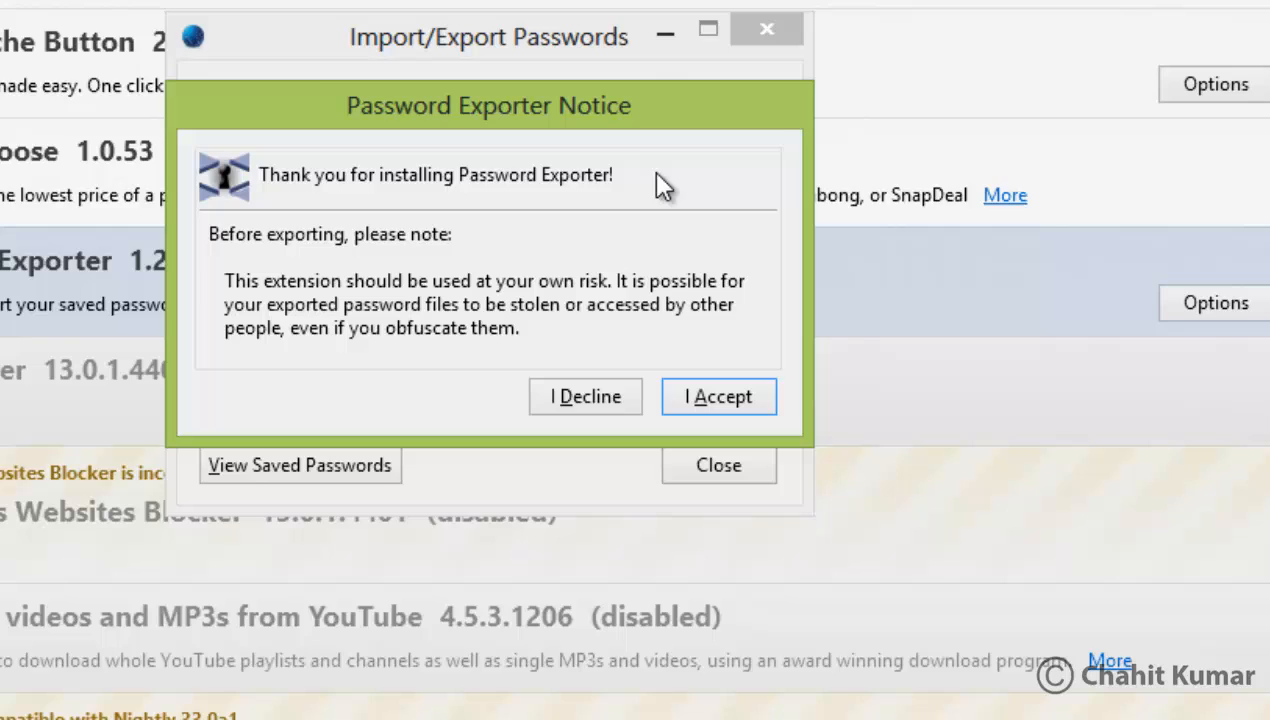
- Accept the risk notice and save all 133 passwords as a CSV file on the Desktop
left_click(718, 396)
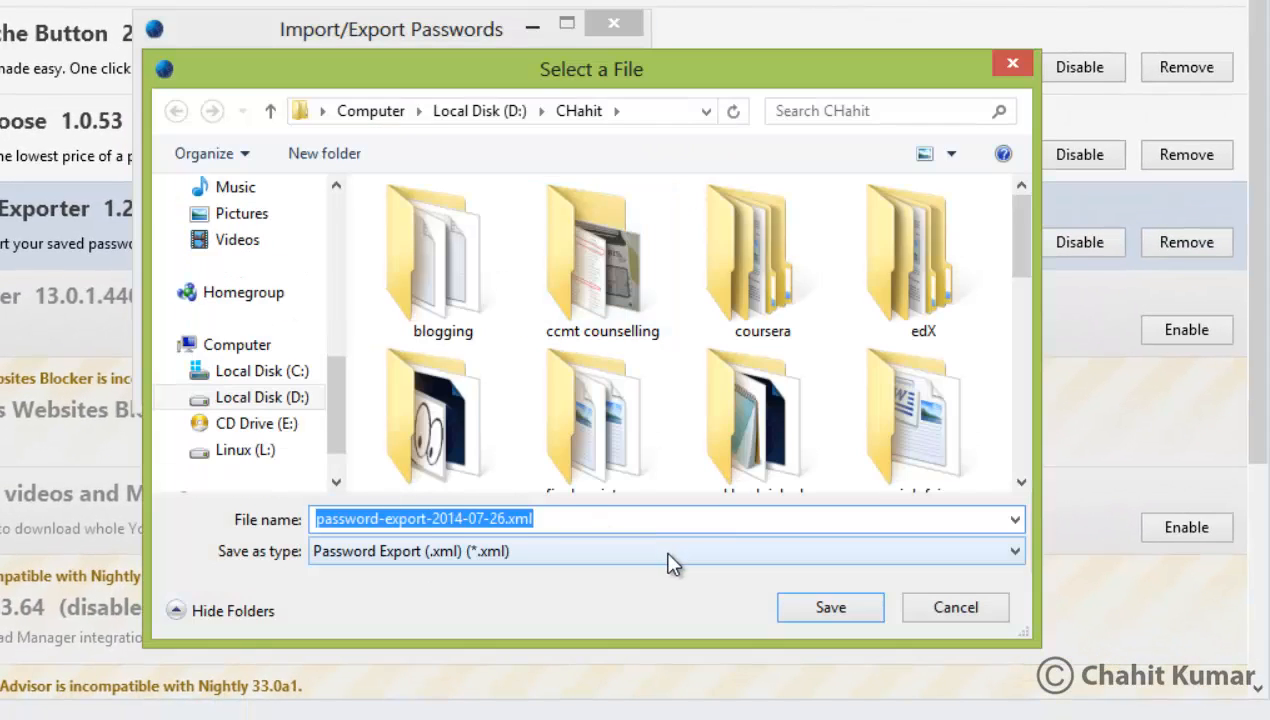
left_click(664, 552)
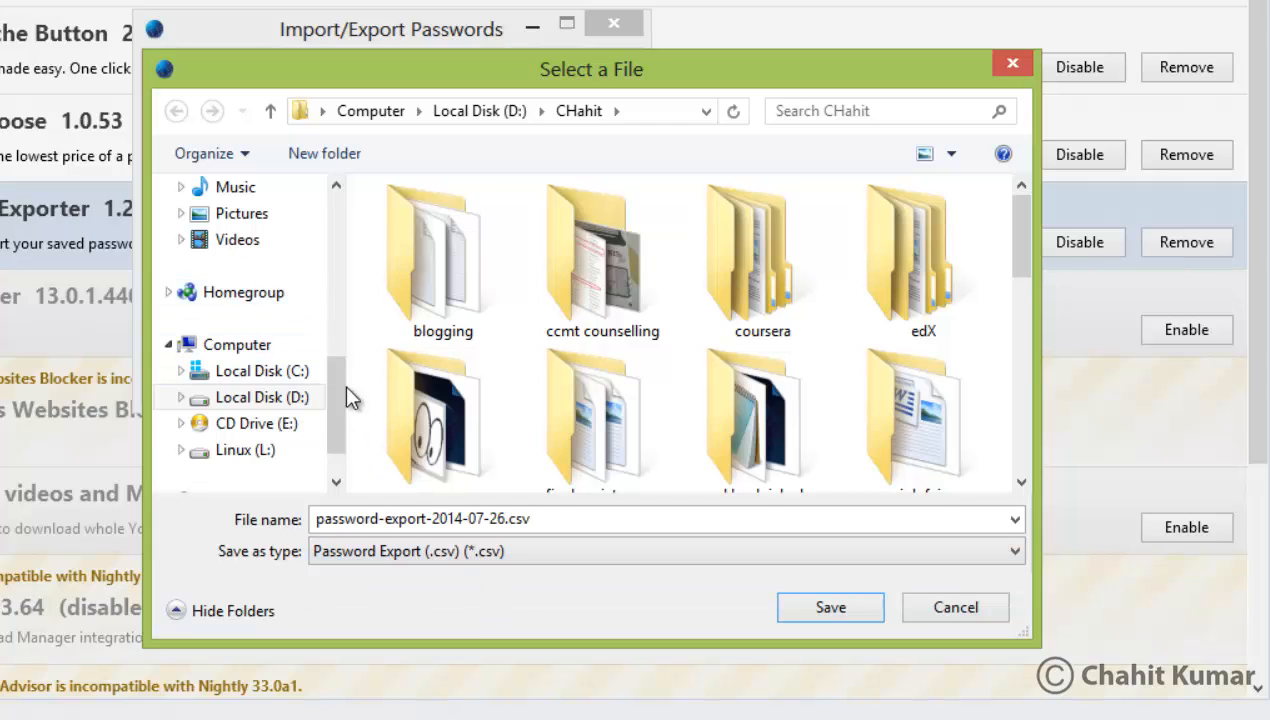
left_click(242, 224)
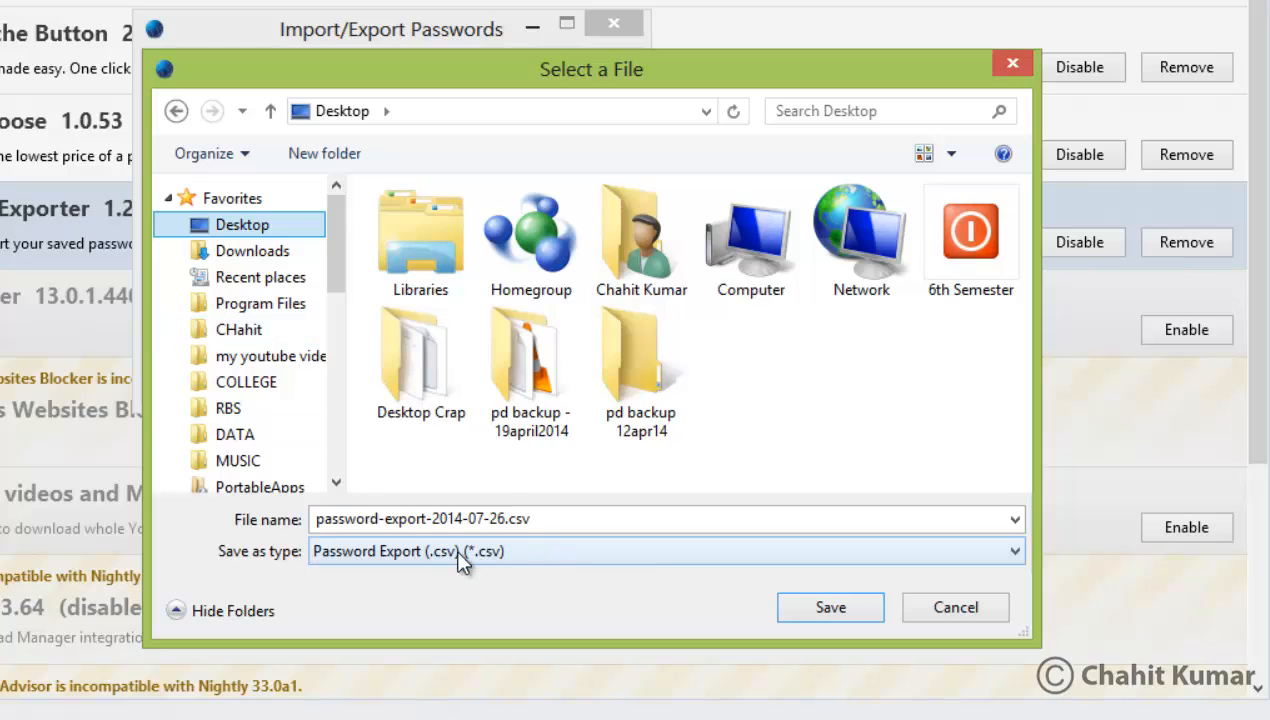
left_click(954, 608)
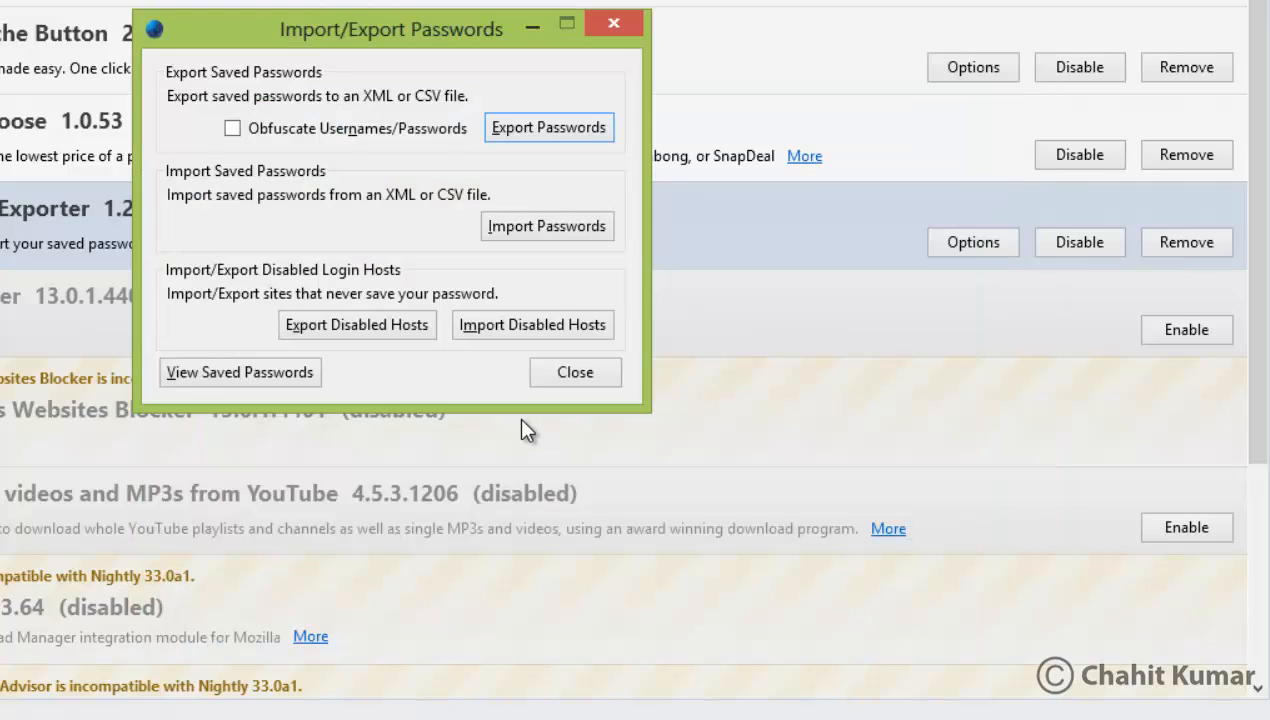
left_click(548, 128)
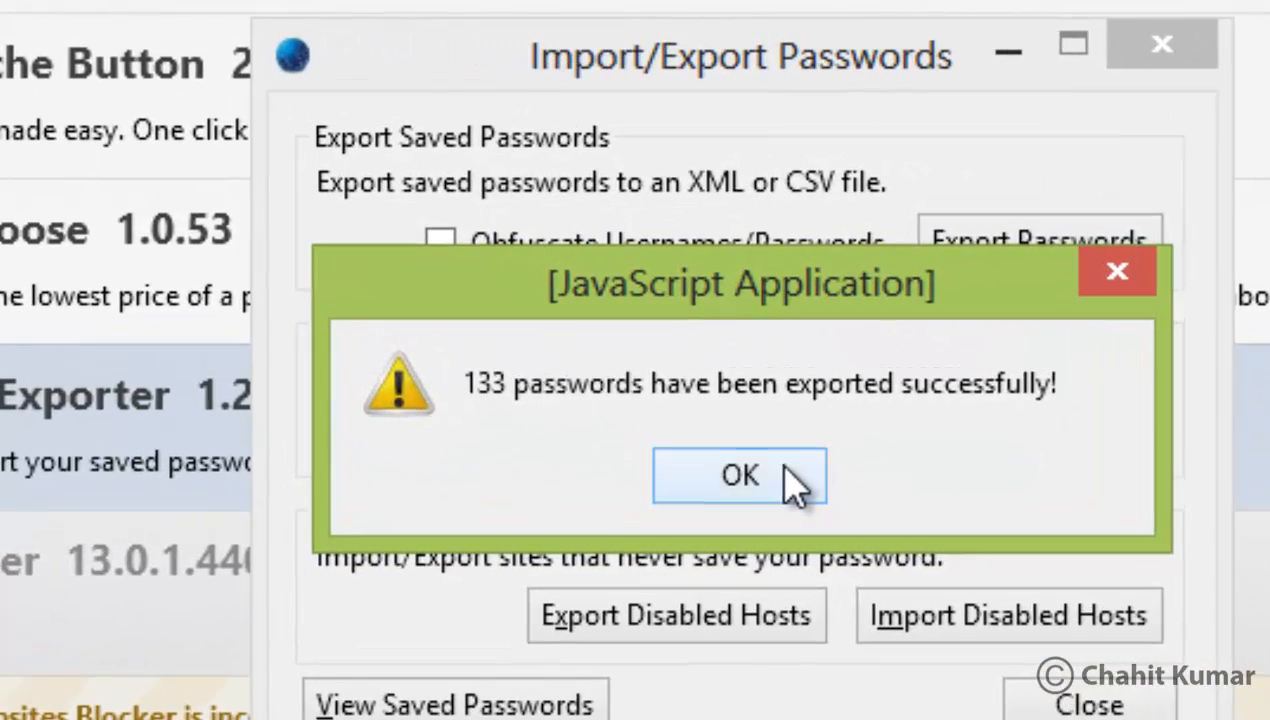
left_click(740, 476)
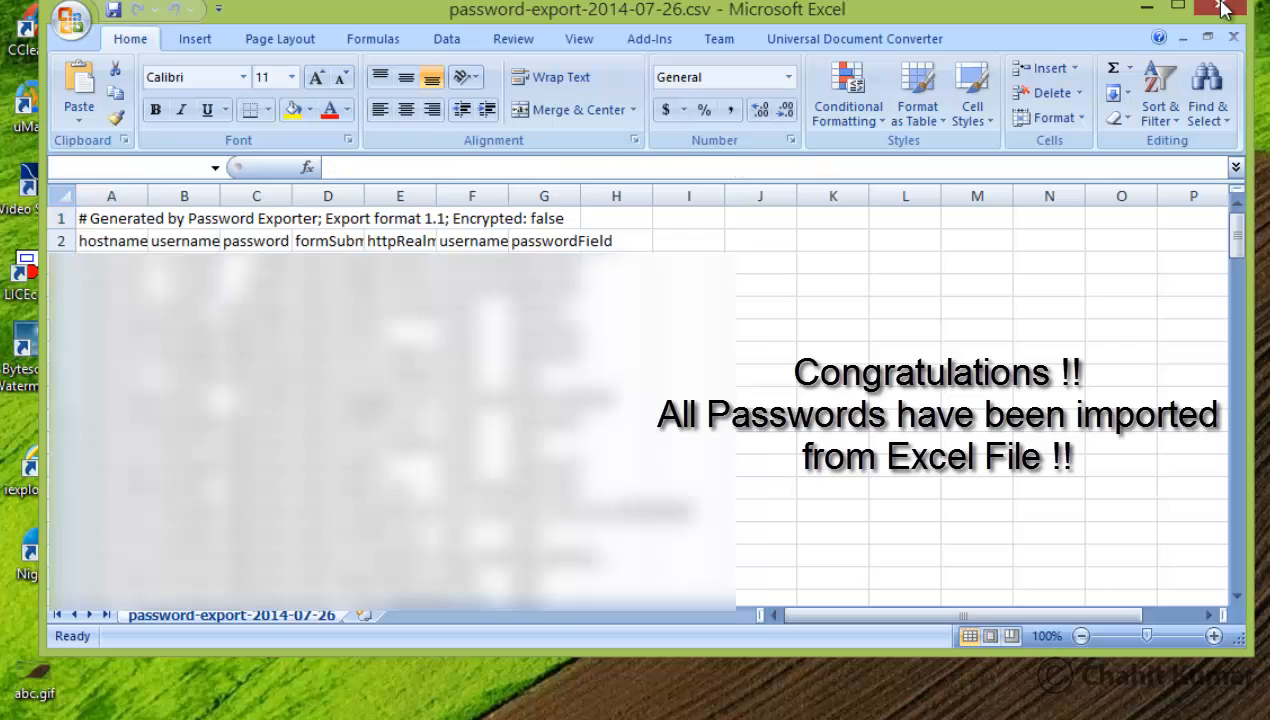
- Close the exported password CSV in Excel after reviewing it
left_click(1220, 8)
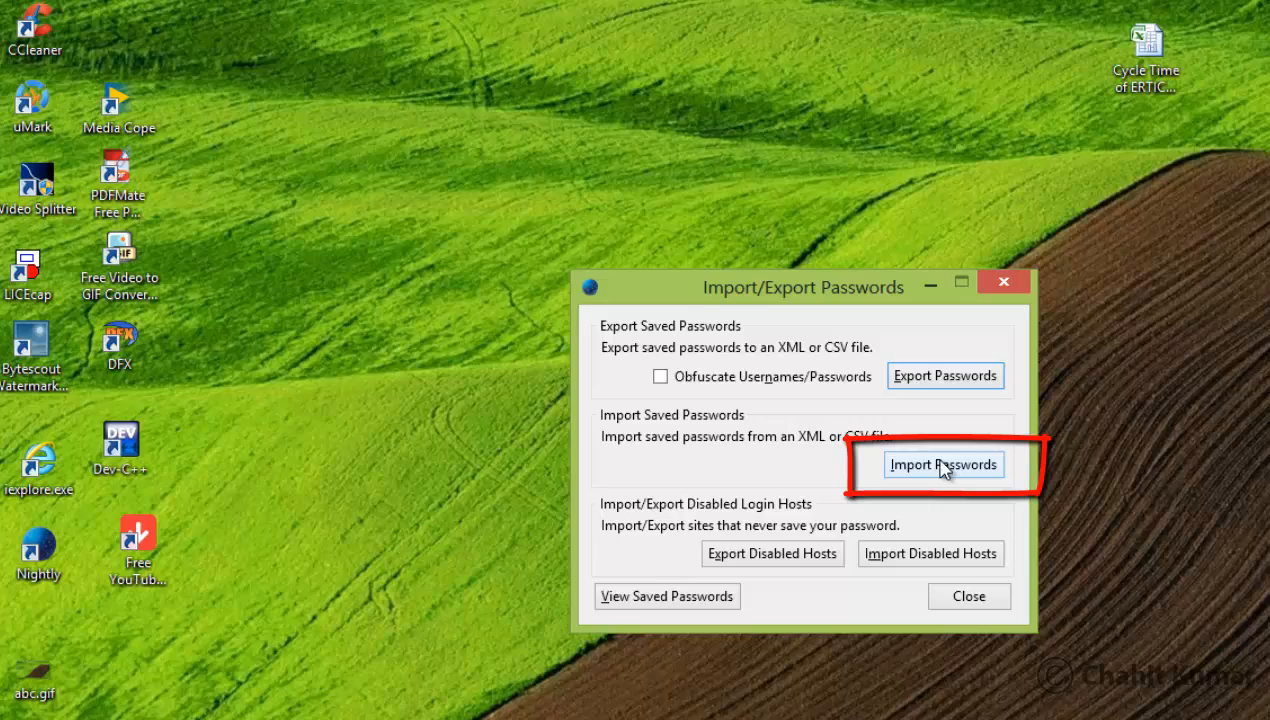
- Import the Desktop password CSV and view the details of logins not imported
left_click(940, 464)
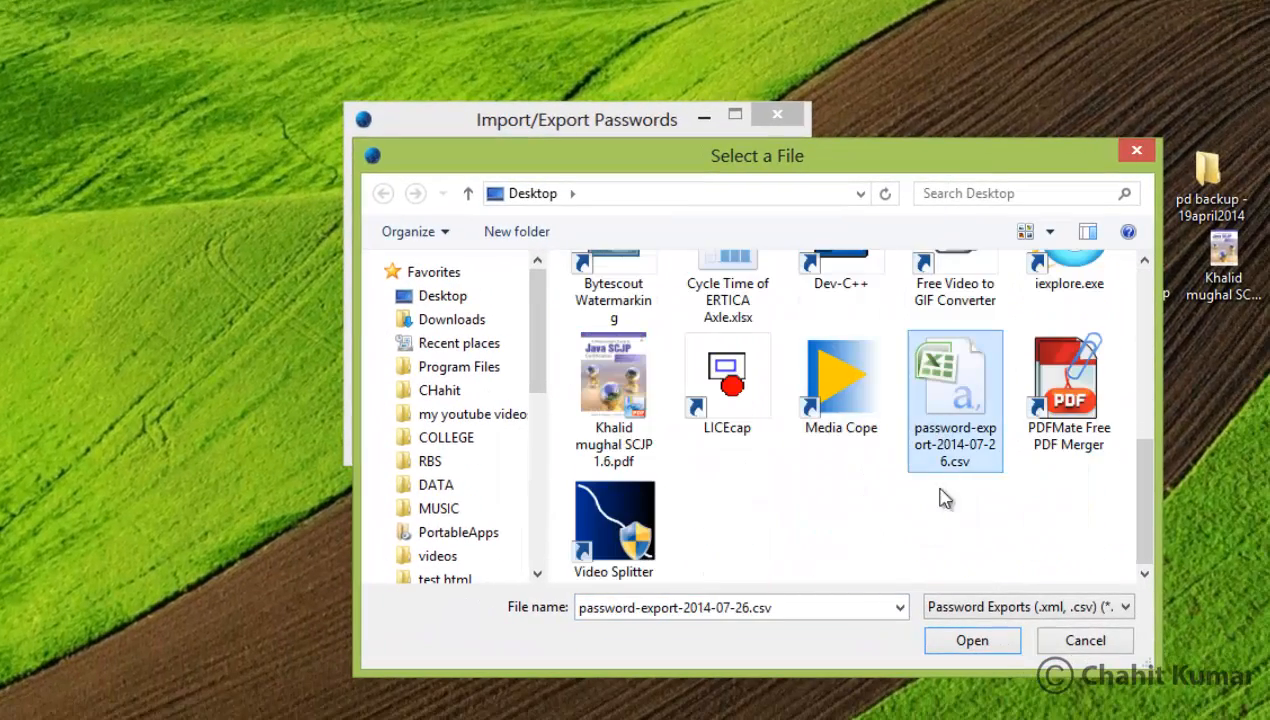
left_click(972, 640)
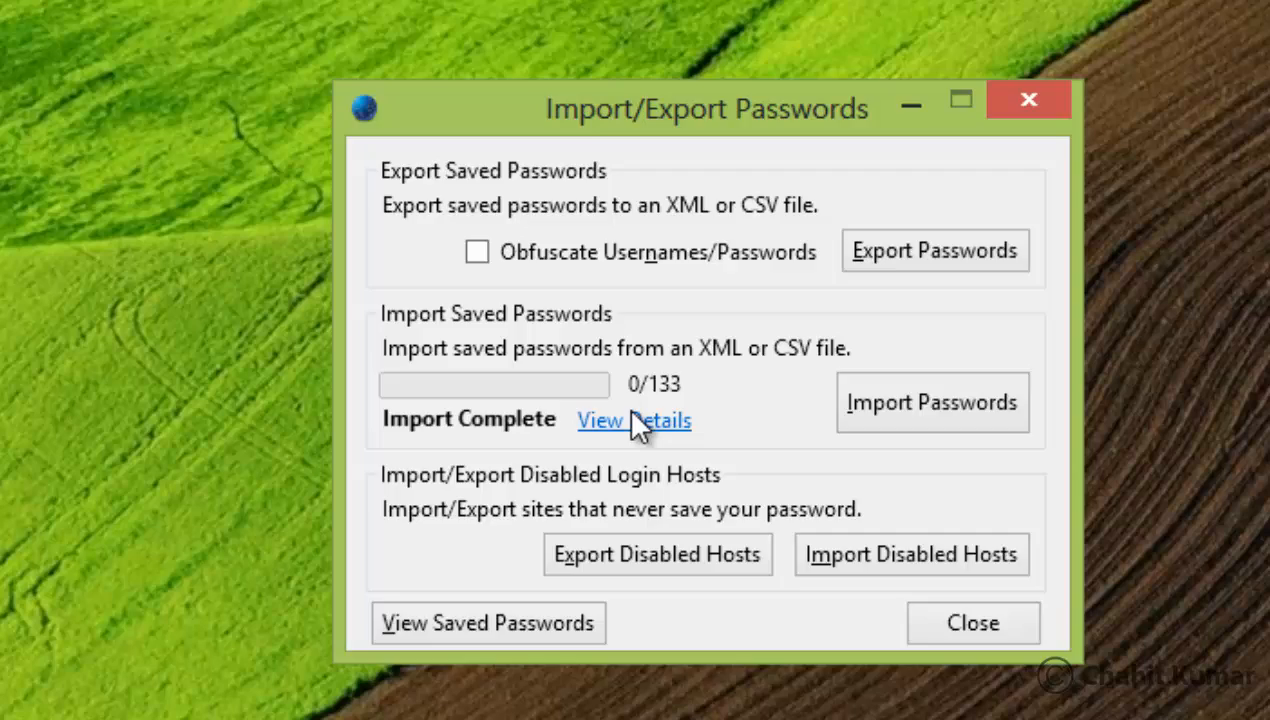
left_click(634, 420)
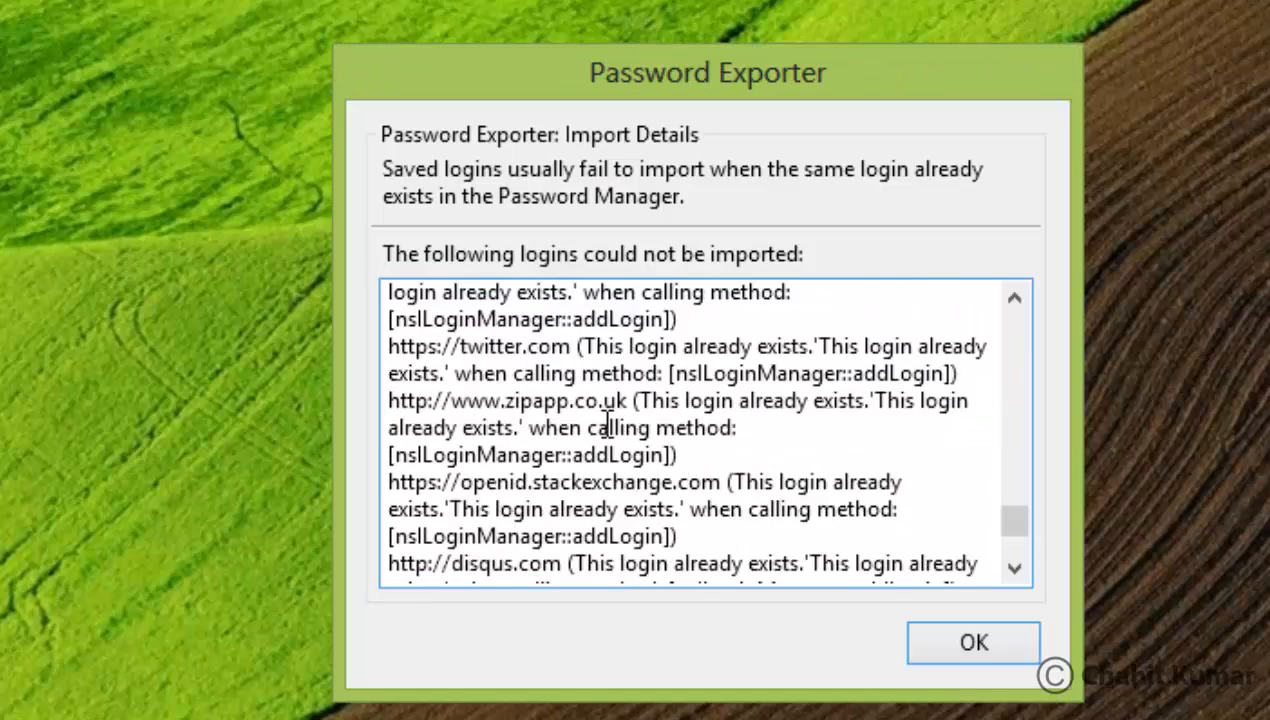
left_click(972, 642)
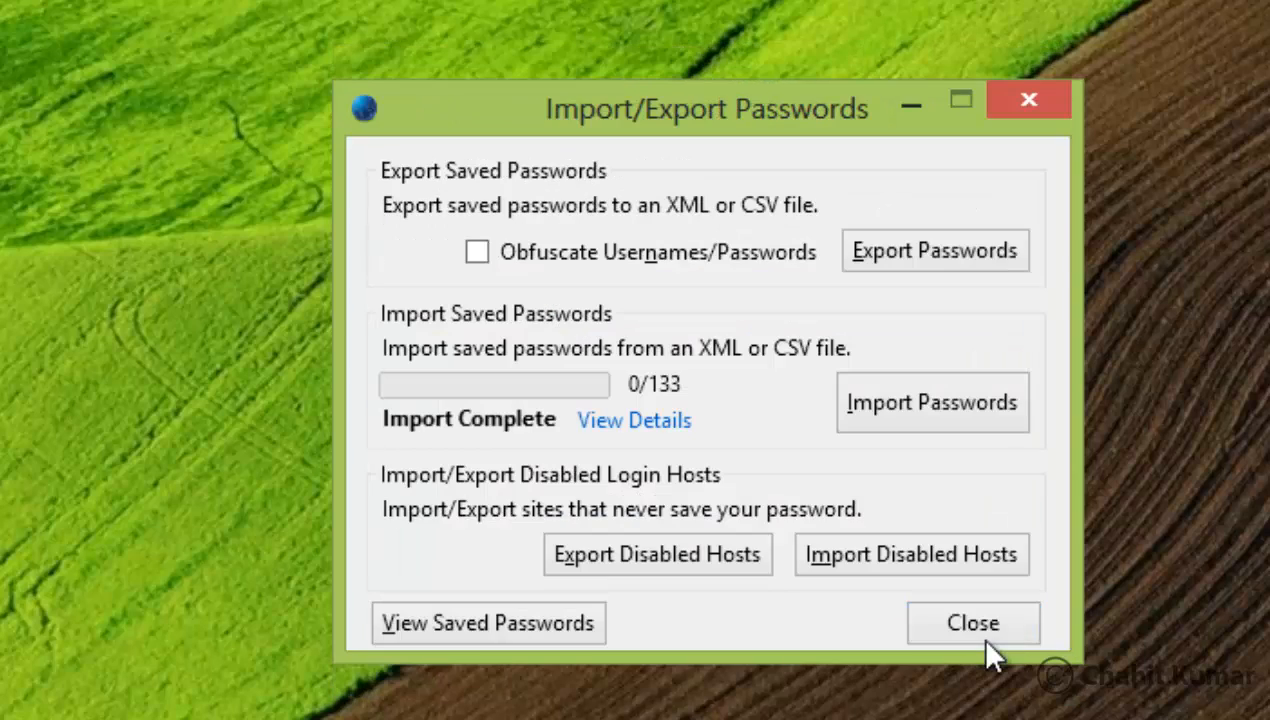
- Close the import/export window and show Firefox's saved passwords list in Security
left_click(972, 622)
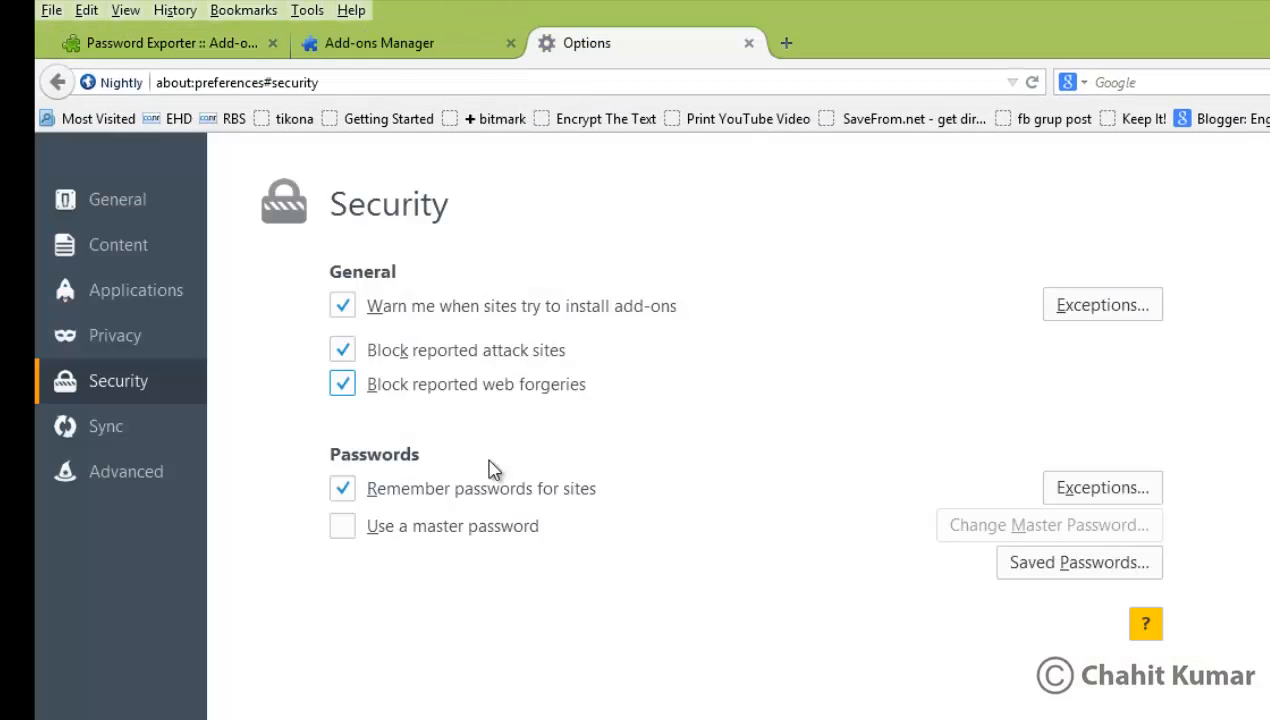
left_click(1078, 562)
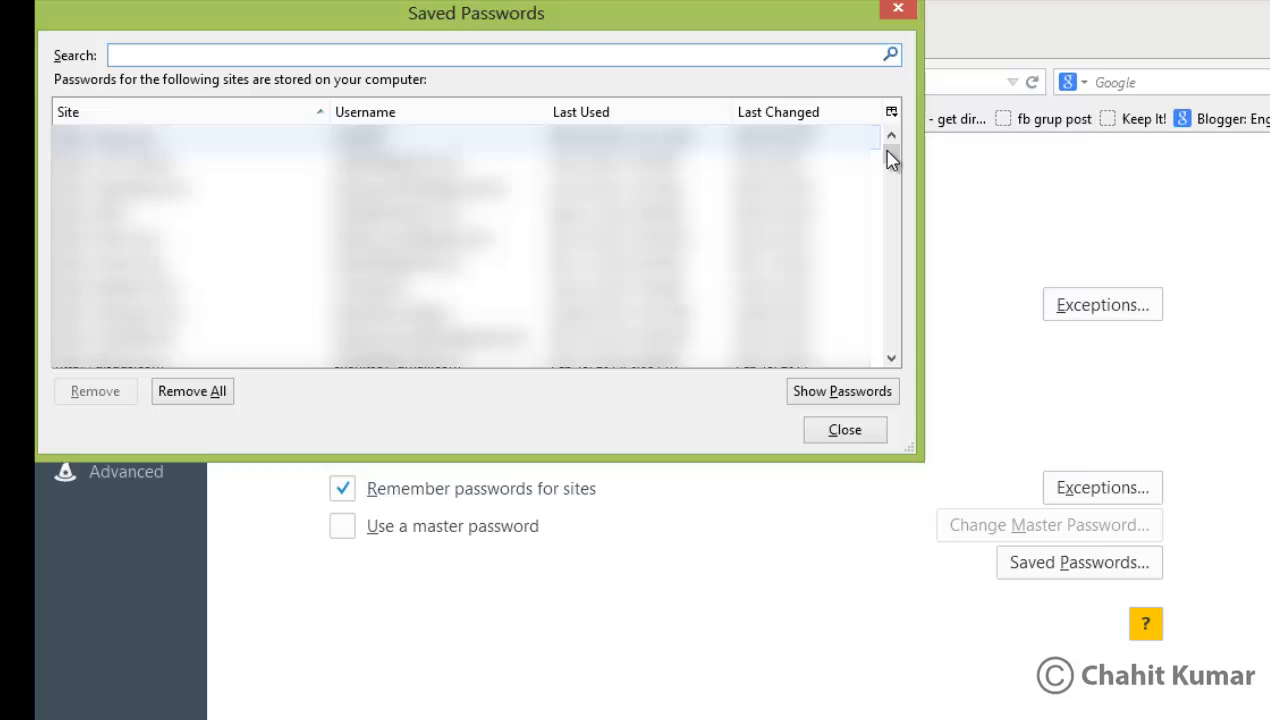